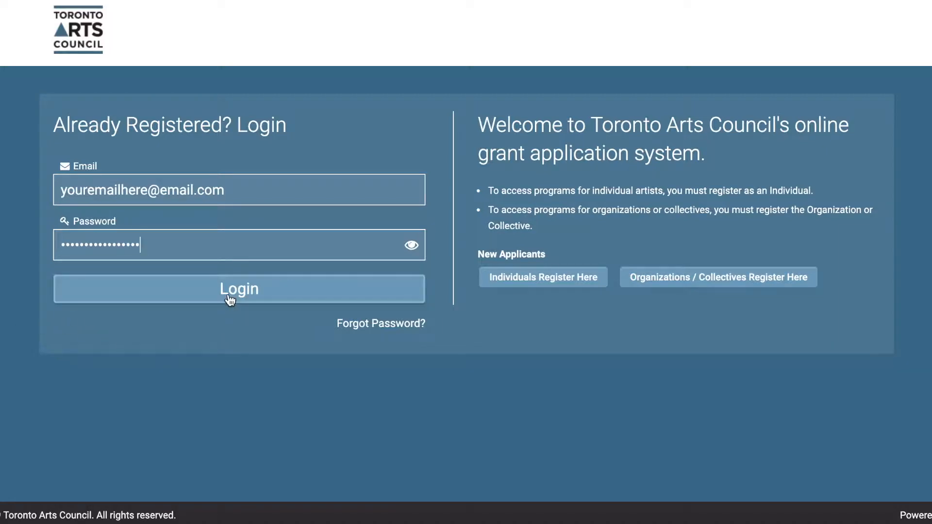
# Sign in to the grant portal and land on the TAC Grants Online Overview page
pyautogui.click(238, 289)
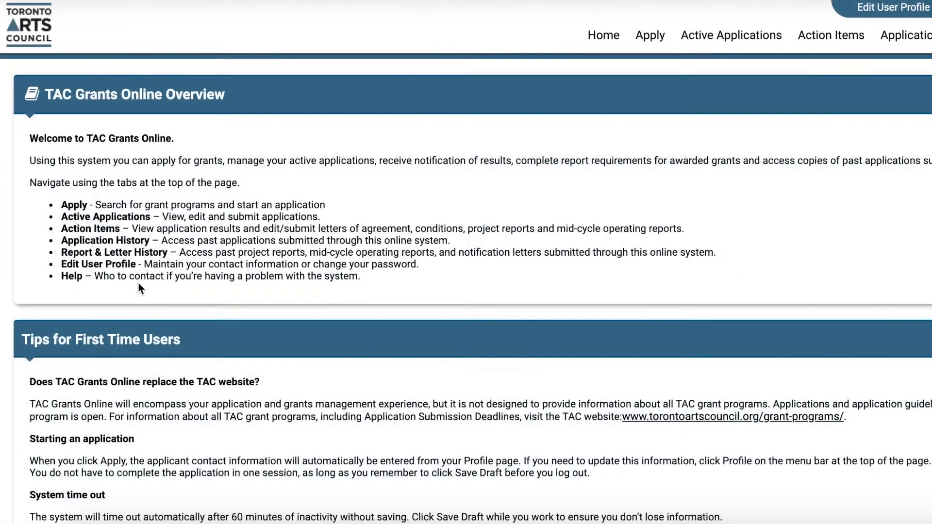
pyautogui.moveTo(8, 295)
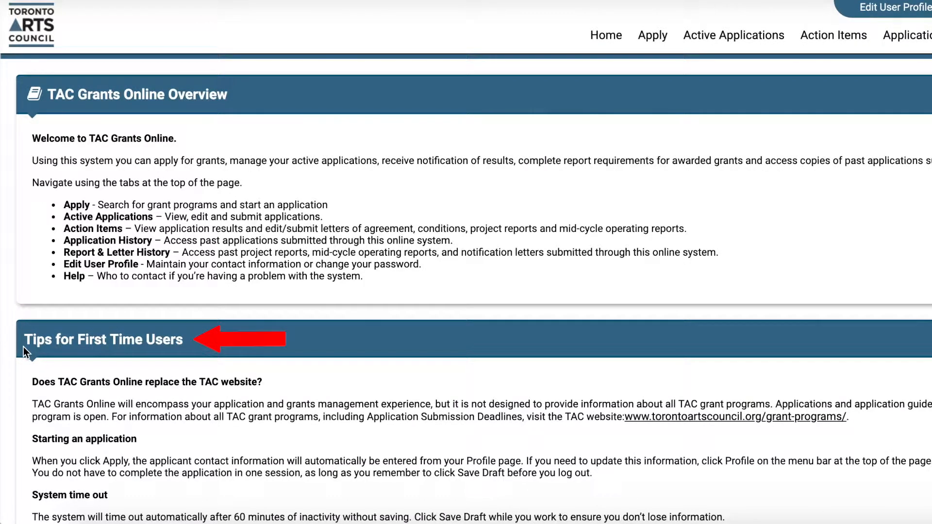
pyautogui.scroll(-3)
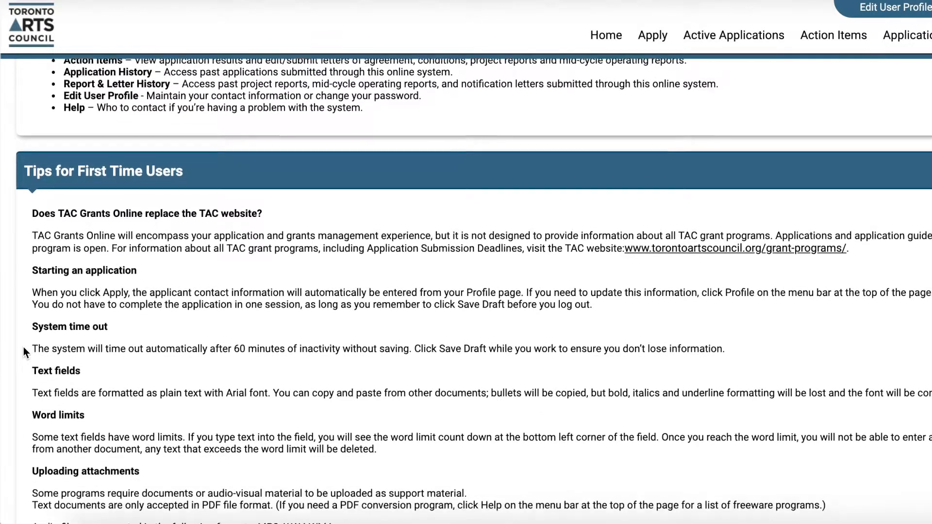
pyautogui.scroll(-3)
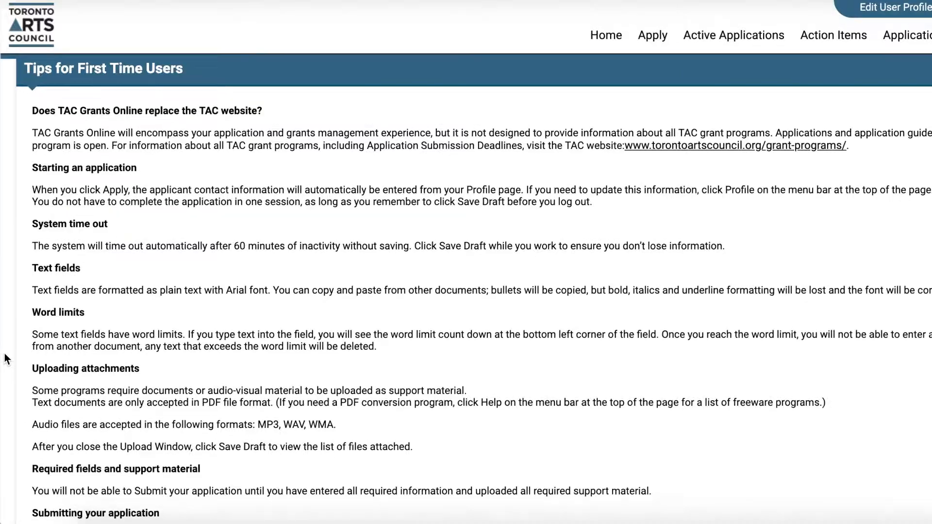
pyautogui.scroll(-3)
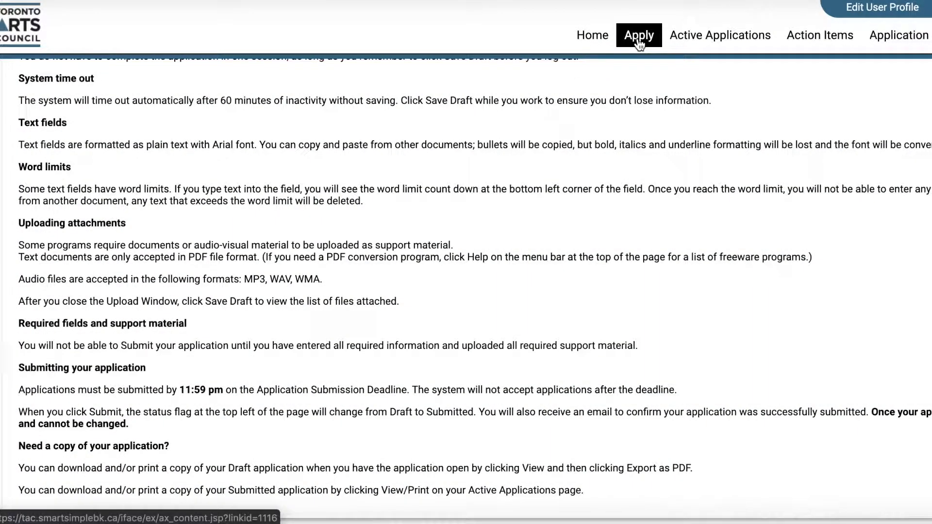
# Go to Apply and browse the Open Applications for Individuals list
pyautogui.click(639, 35)
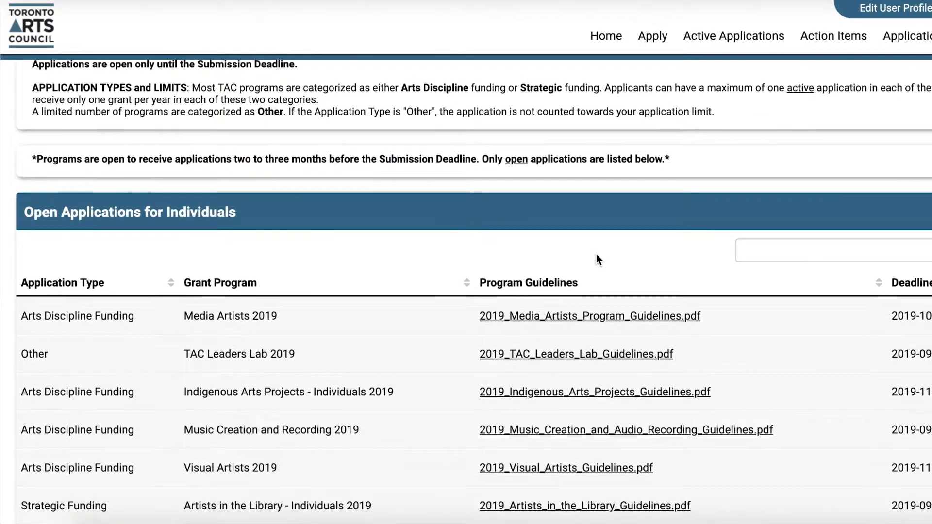
pyautogui.scroll(-3)
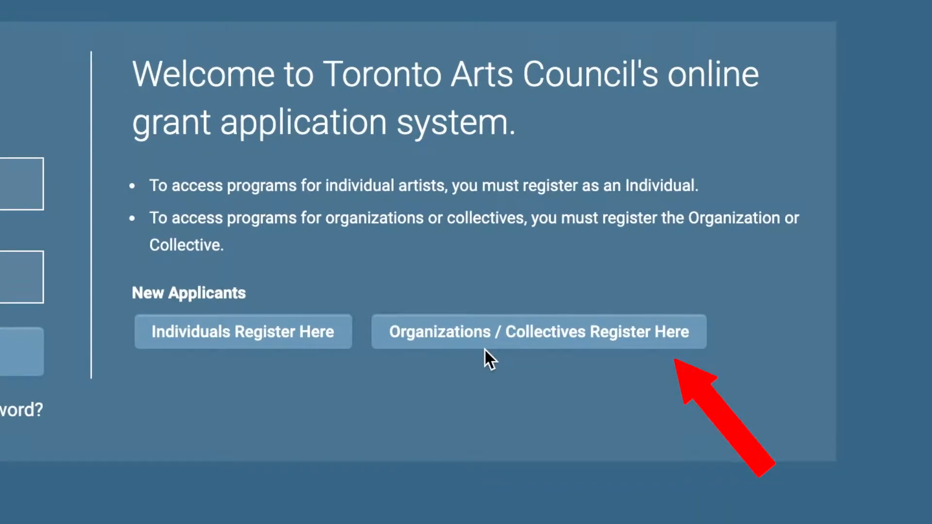
# Switch to the Organizations / Collectives account and browse Open Applications for Organizations
pyautogui.click(537, 332)
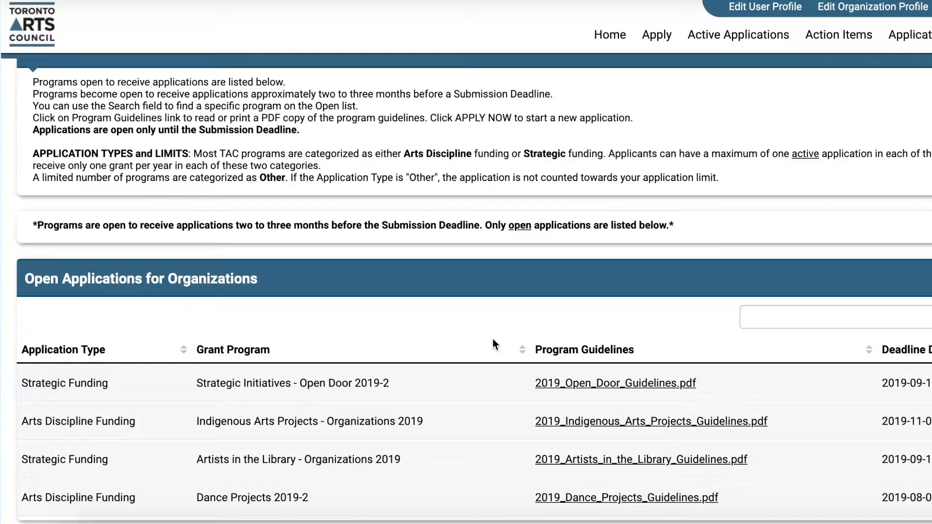
pyautogui.scroll(-3)
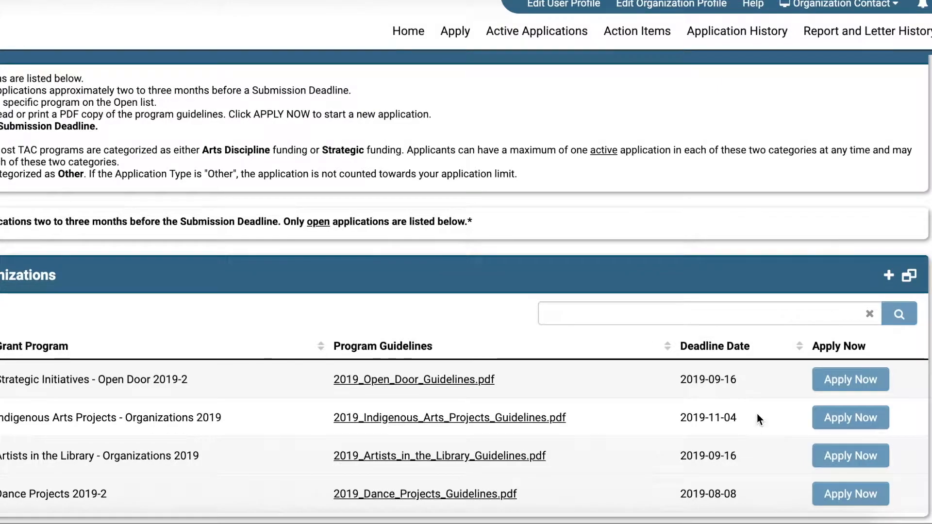
# Start a Dance Projects 2019-2 application, acknowledge the one-active-application warning, and reach Edit User Profile
pyautogui.click(850, 418)
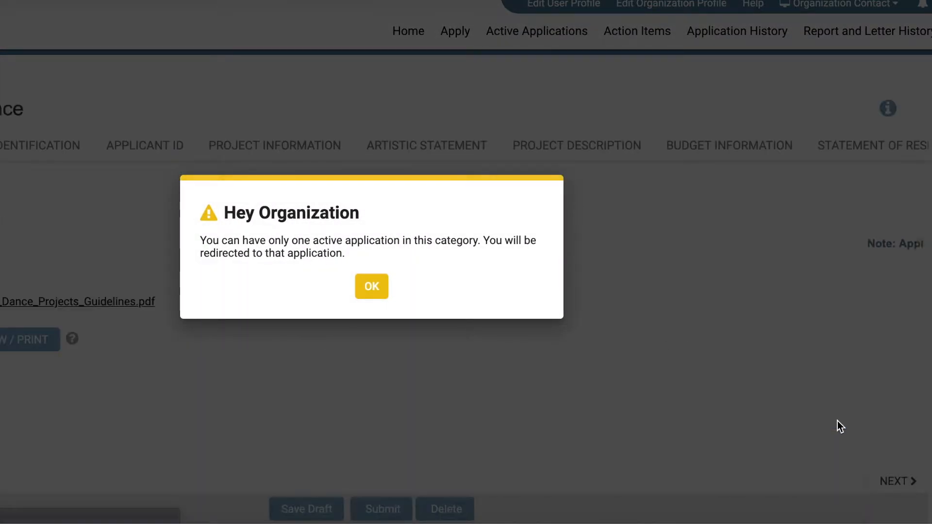
pyautogui.click(371, 286)
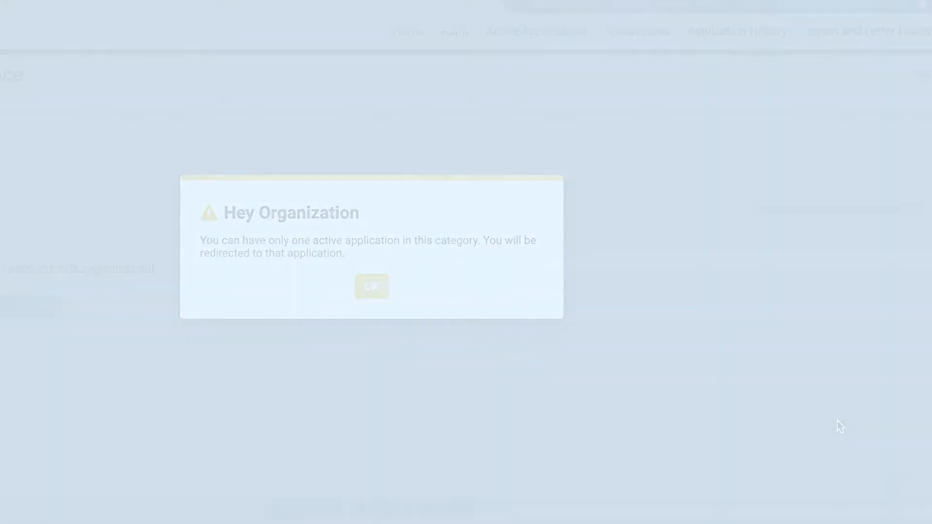
pyautogui.click(370, 285)
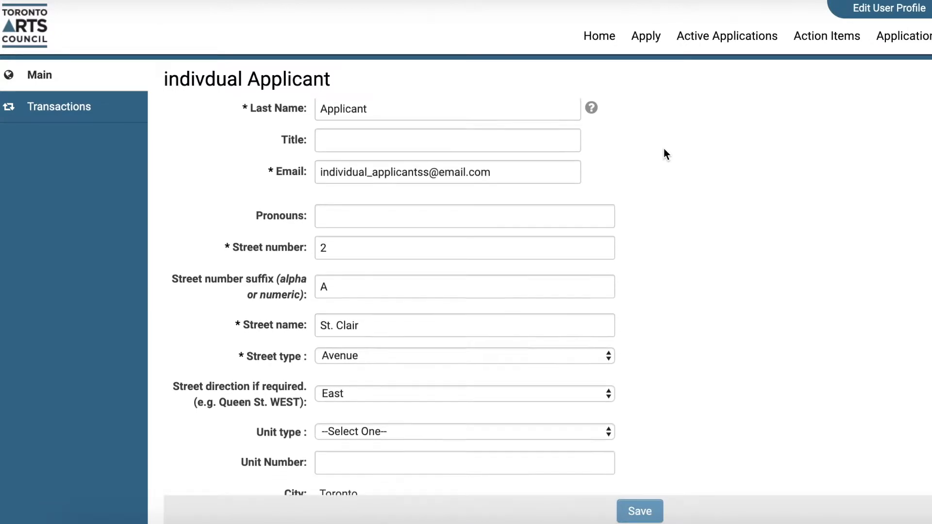
# Review the Edit User Profile form down to postal code and telephone, then save it
pyautogui.scroll(-3)
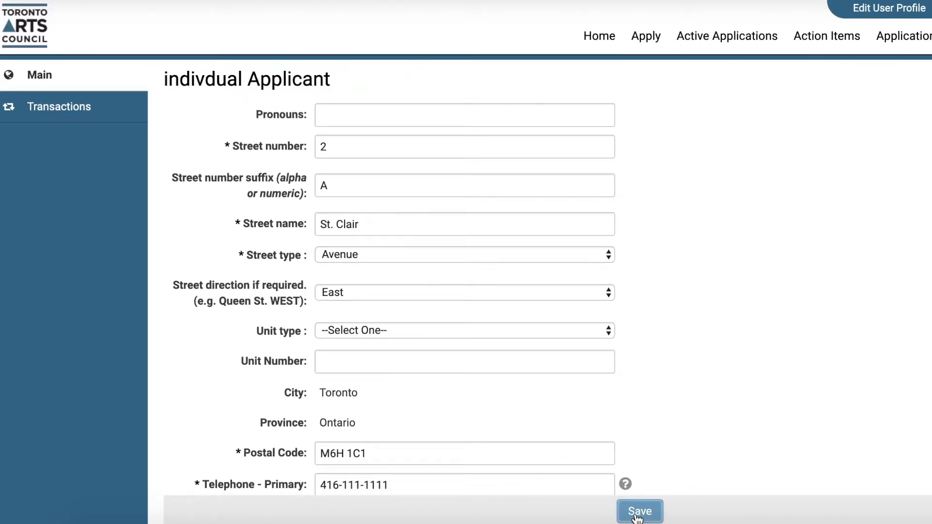
pyautogui.click(640, 511)
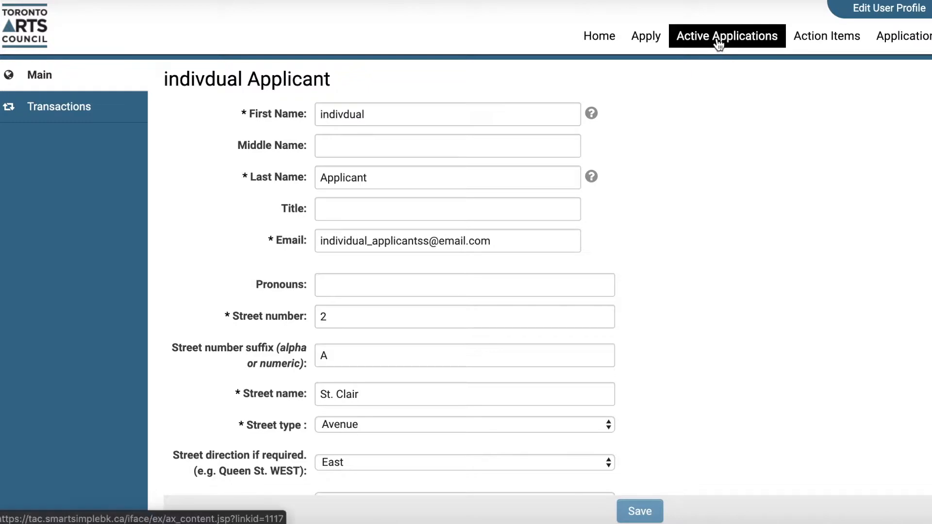
# From Active Applications, edit draft 19998 Individual - Visual Artists
pyautogui.click(726, 36)
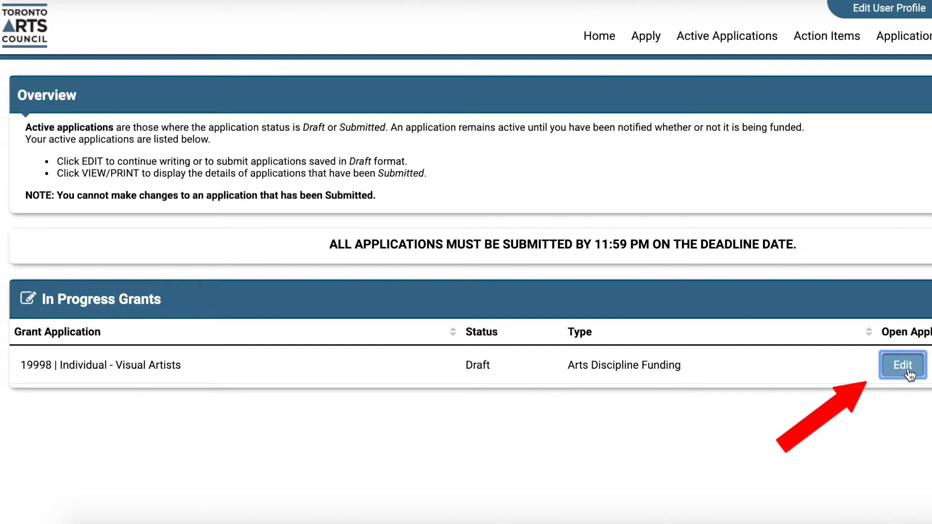
pyautogui.click(902, 365)
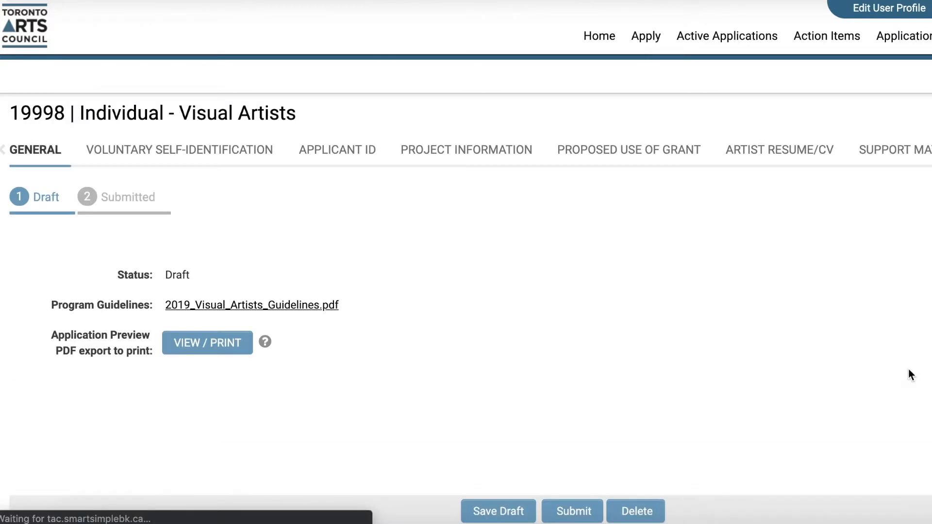
# In the APPLICANT ID section, tick Yes for applying with a co-applicant
pyautogui.click(336, 150)
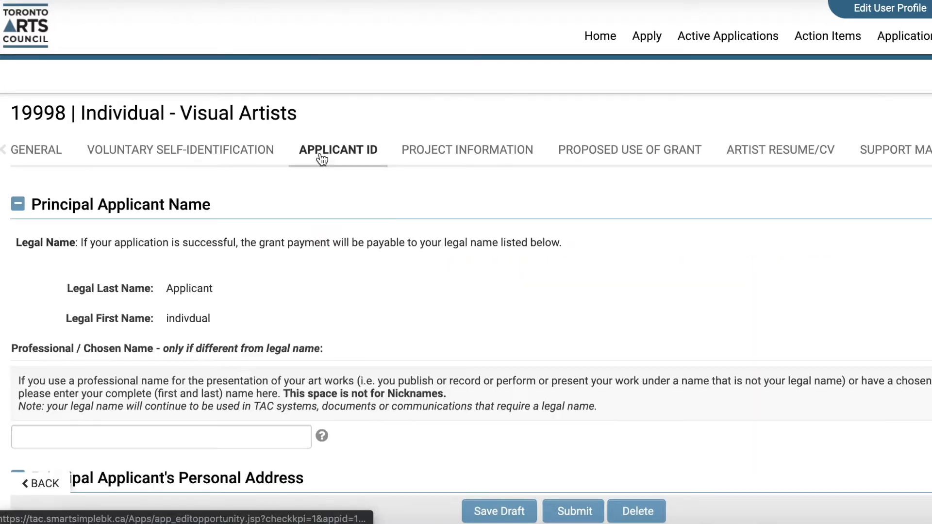
pyautogui.scroll(-3)
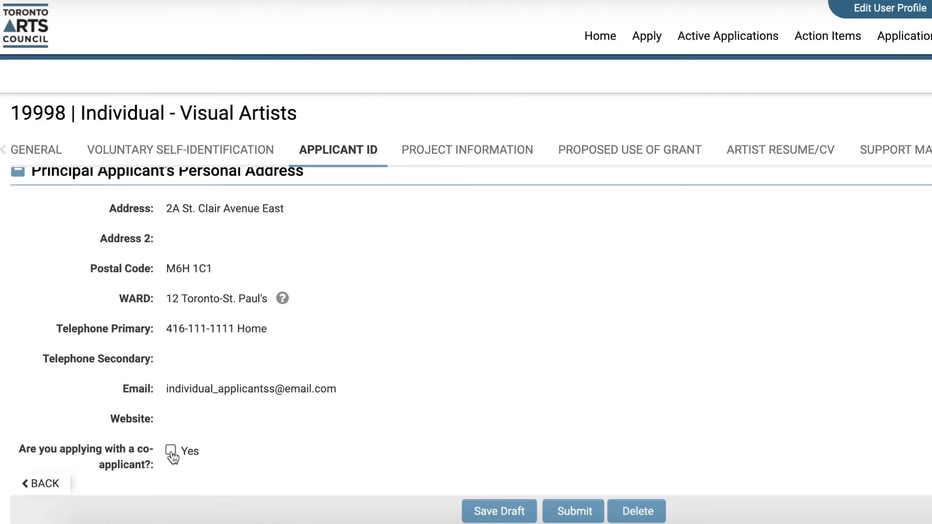
pyautogui.click(171, 451)
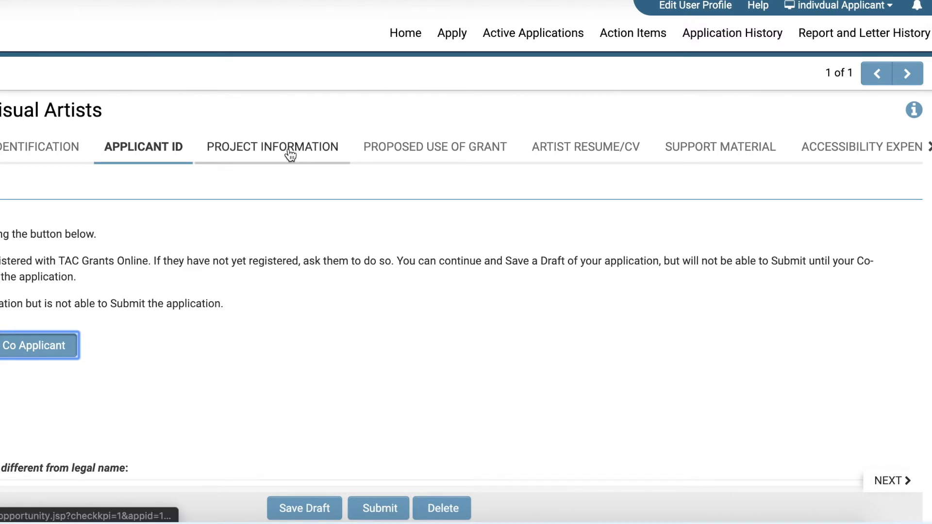
pyautogui.moveTo(291, 146)
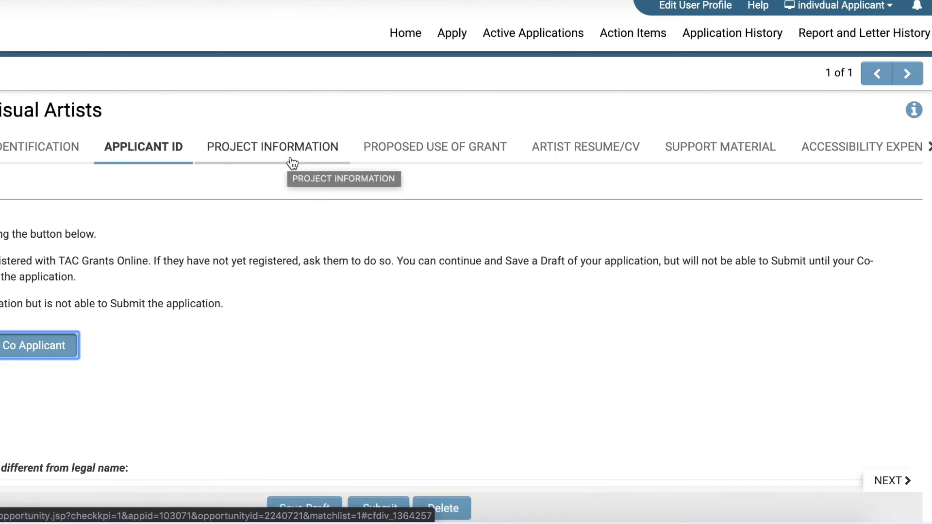